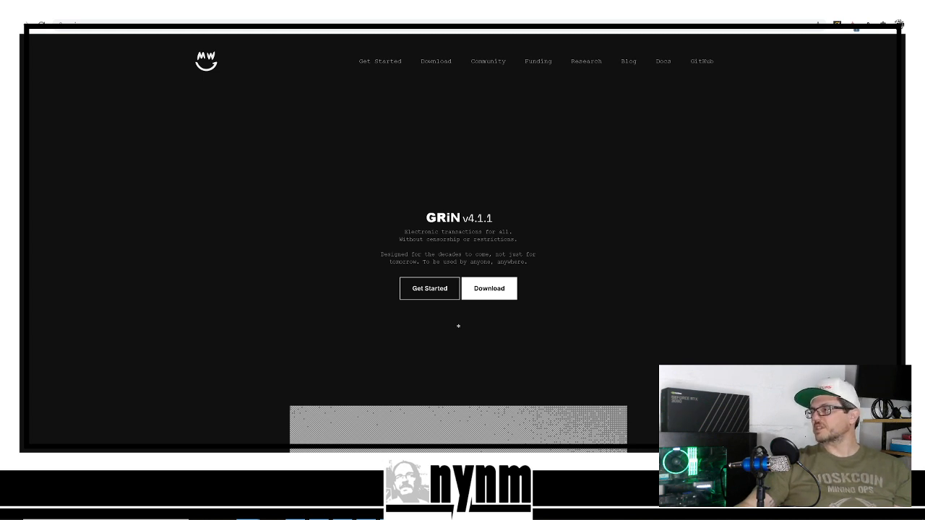
mouse_move(11, 32)
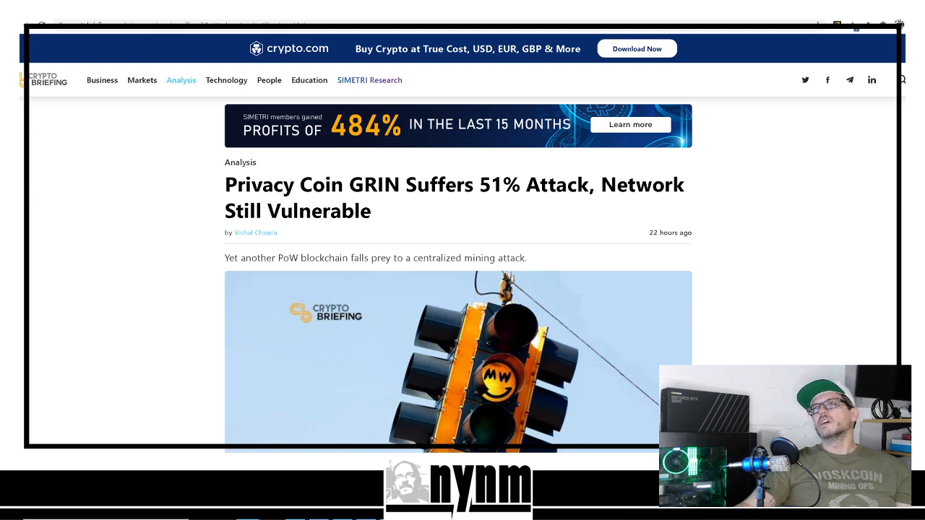
Read through the Crypto Briefing and CryptoComes articles on the GRIN 51% attack
scroll("down", 3)
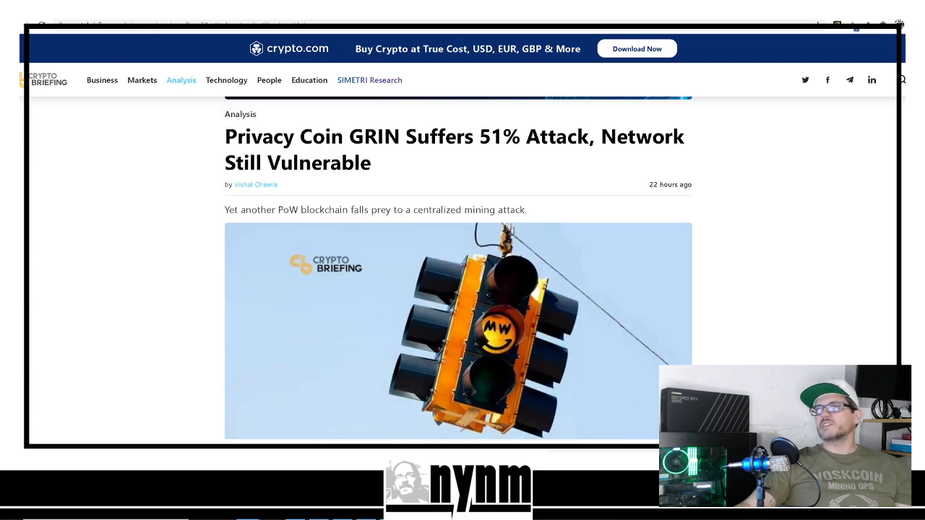
scroll("down", 3)
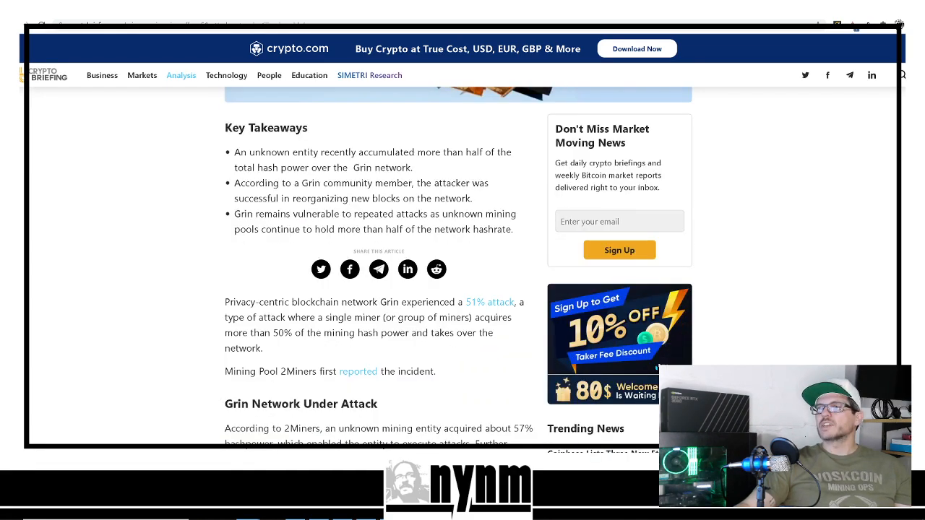
scroll("down", 3)
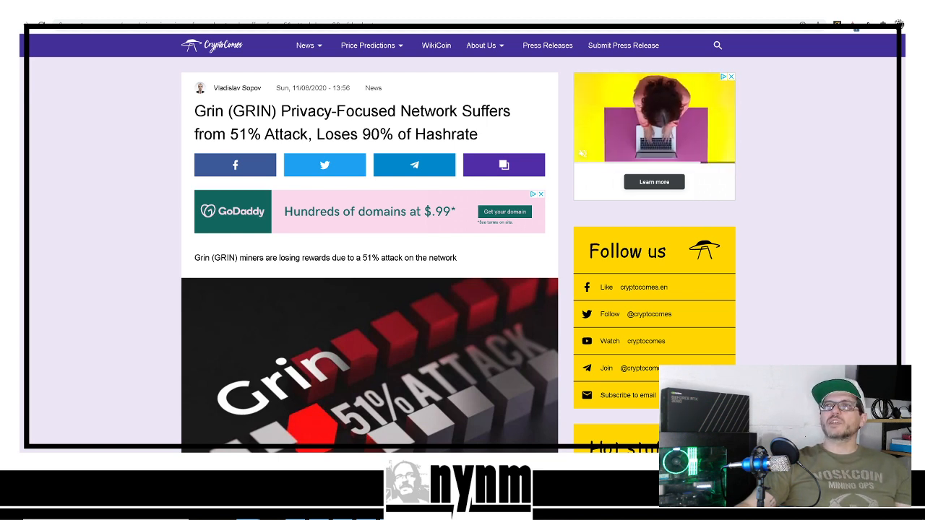
scroll("down", 3)
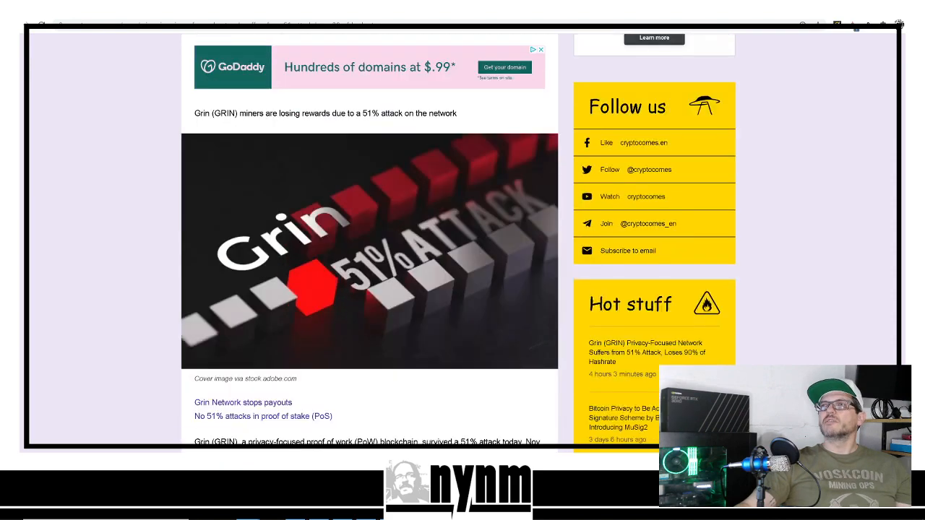
scroll("down", 3)
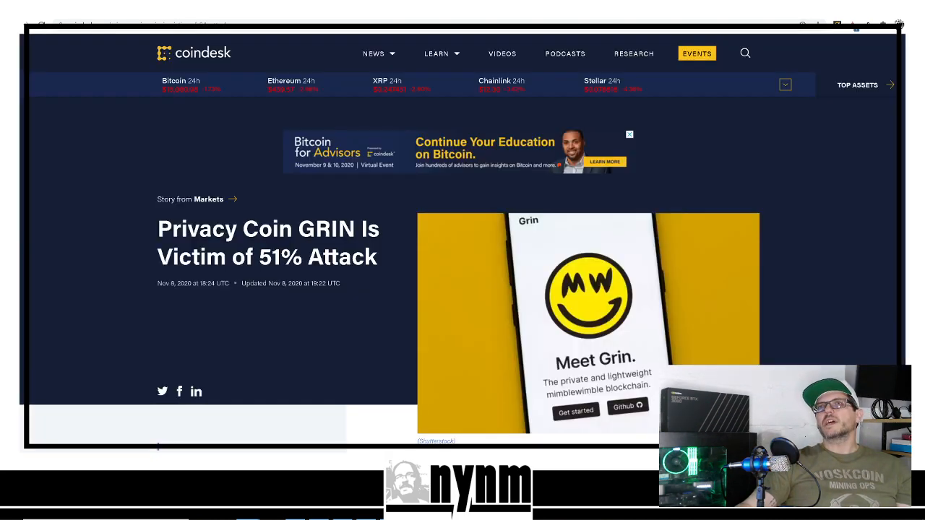
Read the CoinDesk story 'Privacy Coin GRIN Is Victim of 51% Attack'
scroll("down", 3)
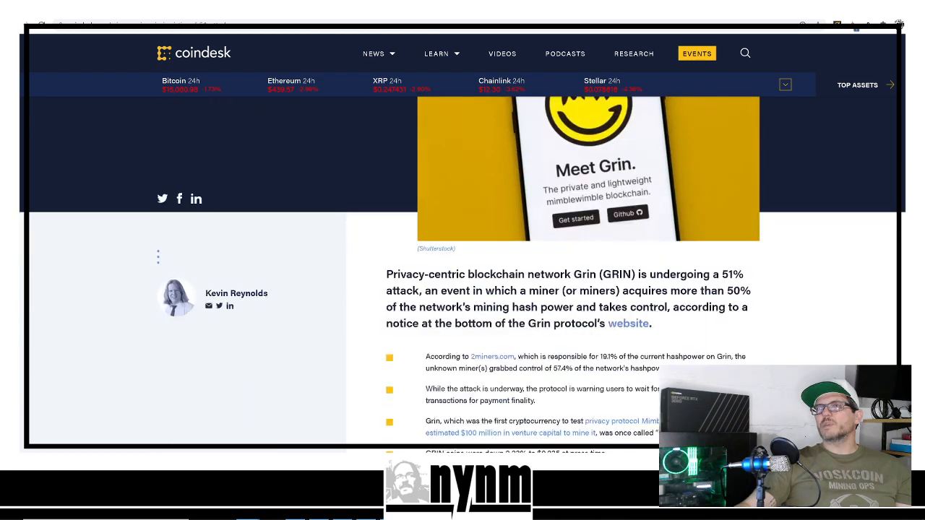
scroll("down", 3)
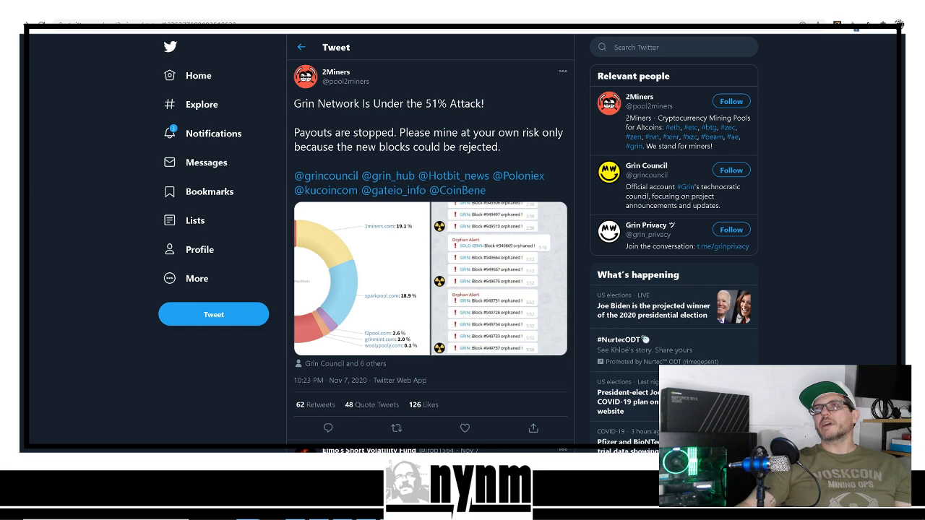
Switch to the MiningPoolStats page listing Grin pools and their hashrate shares
left_click(492, 278)
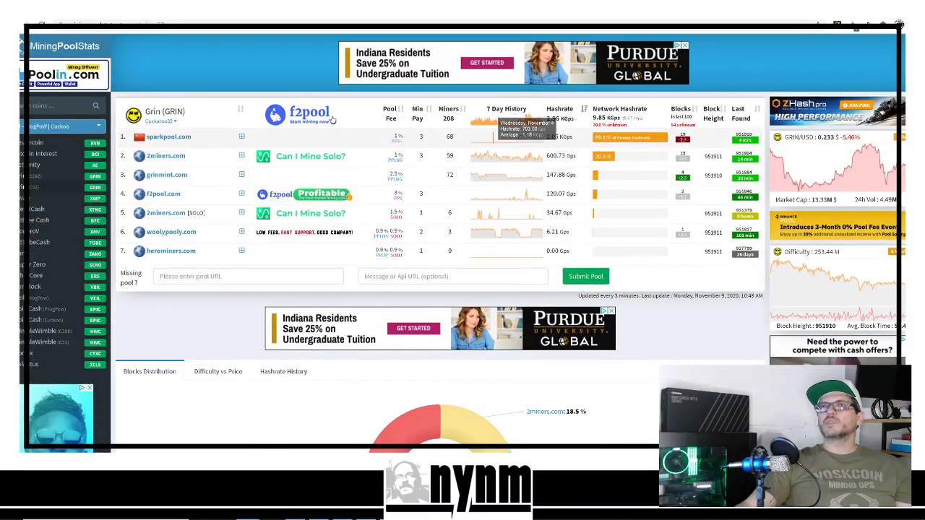
Review the 2Miners GRIN pool's immature blocks and block statistics
scroll("down", 3)
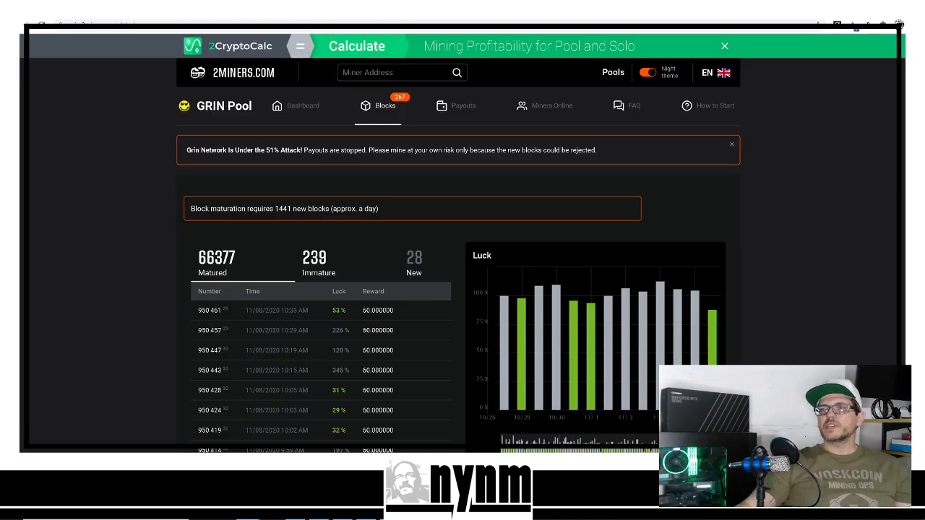
left_click(318, 263)
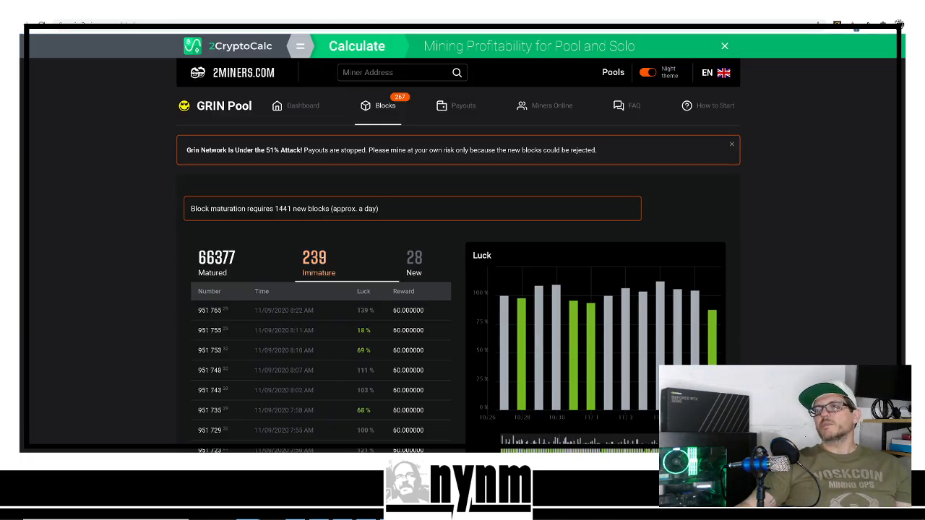
scroll("down", 3)
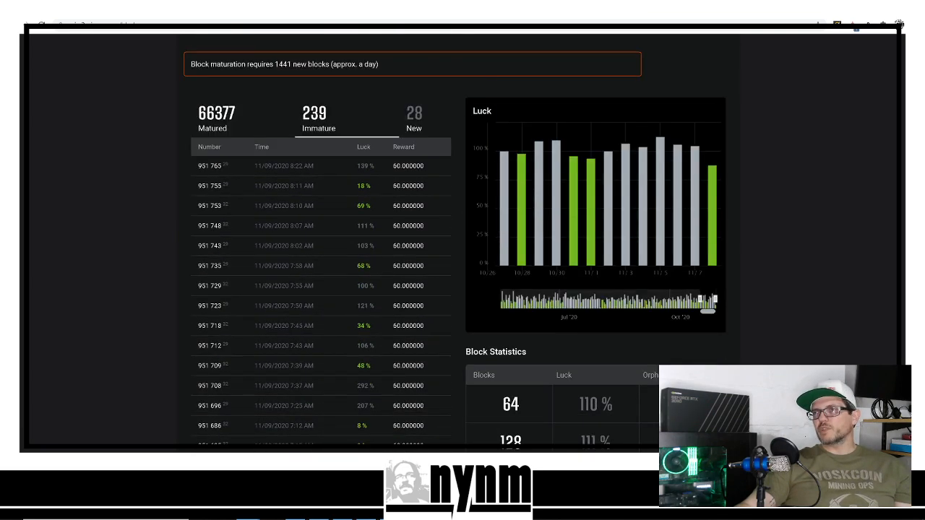
scroll("down", 3)
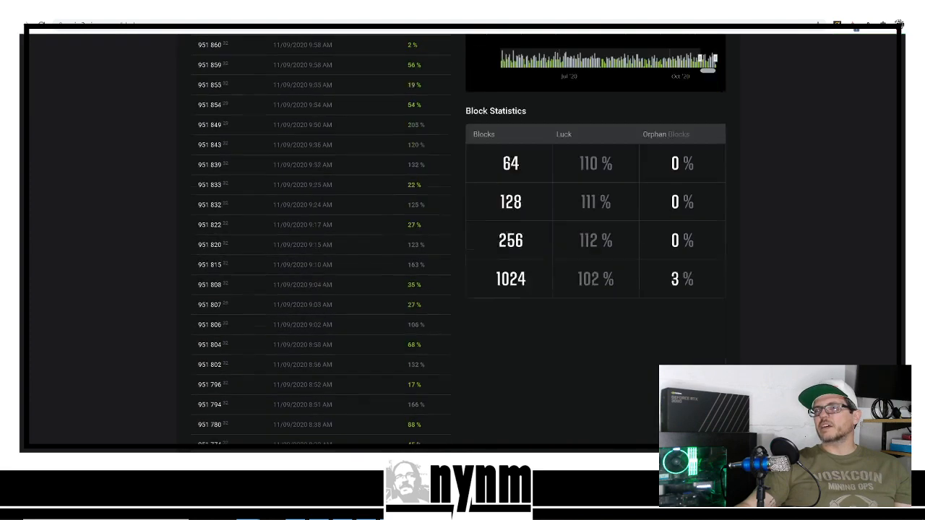
scroll("up", 3)
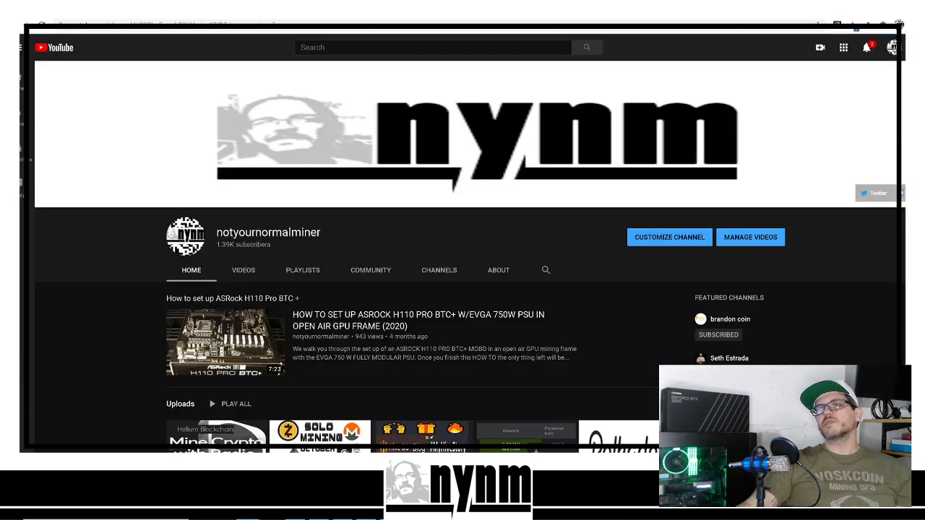
Browse the nynm channel's uploads and playlists, then the merch store product grid
scroll("down", 3)
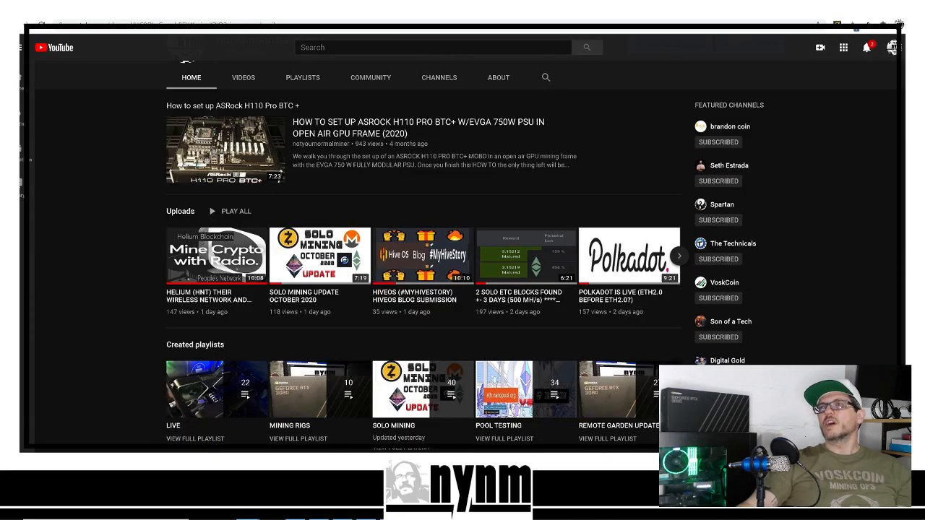
scroll("down", 3)
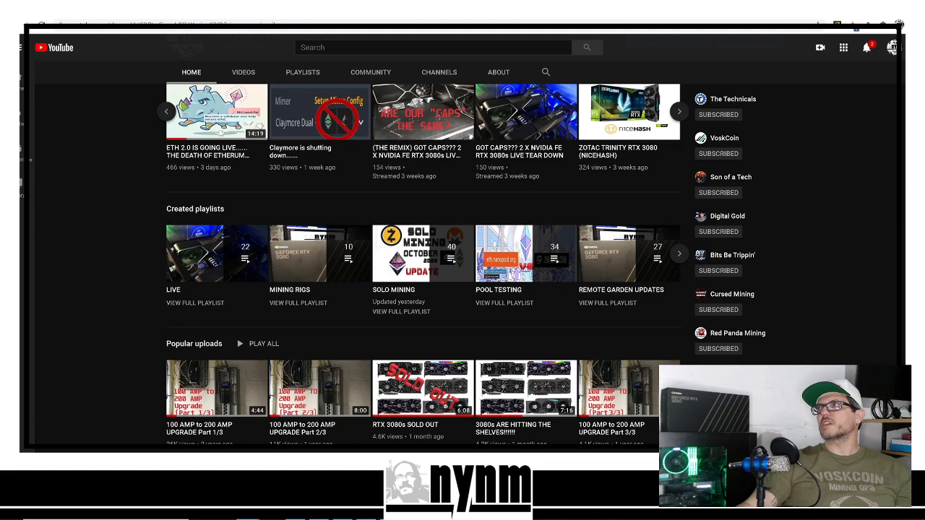
scroll("down", 3)
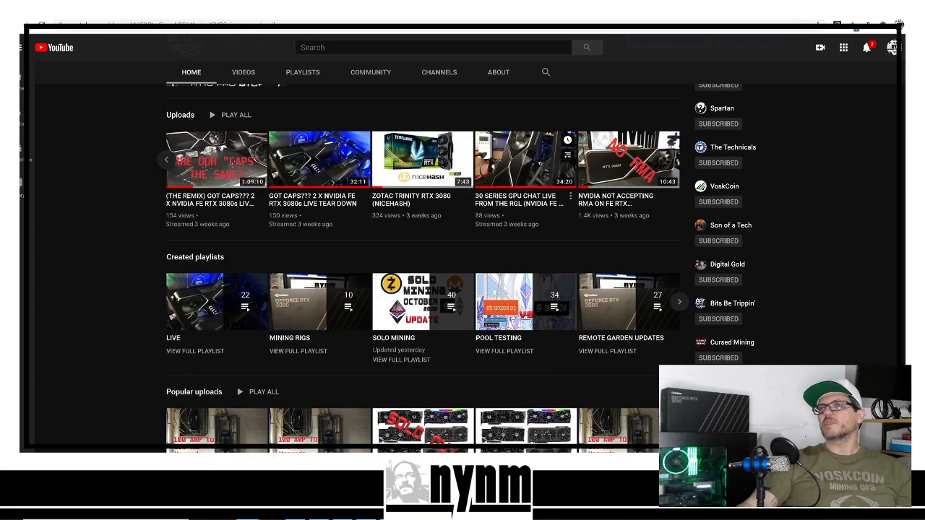
scroll("up", 3)
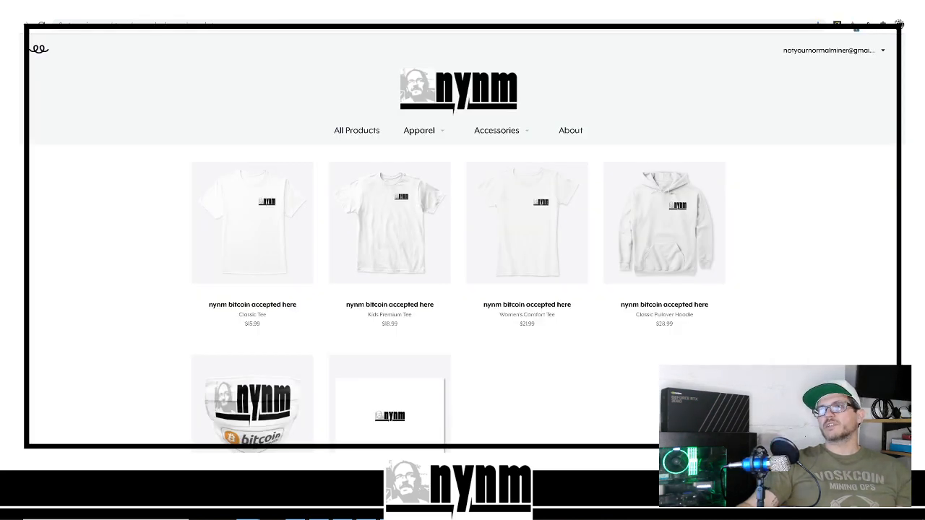
scroll("down", 3)
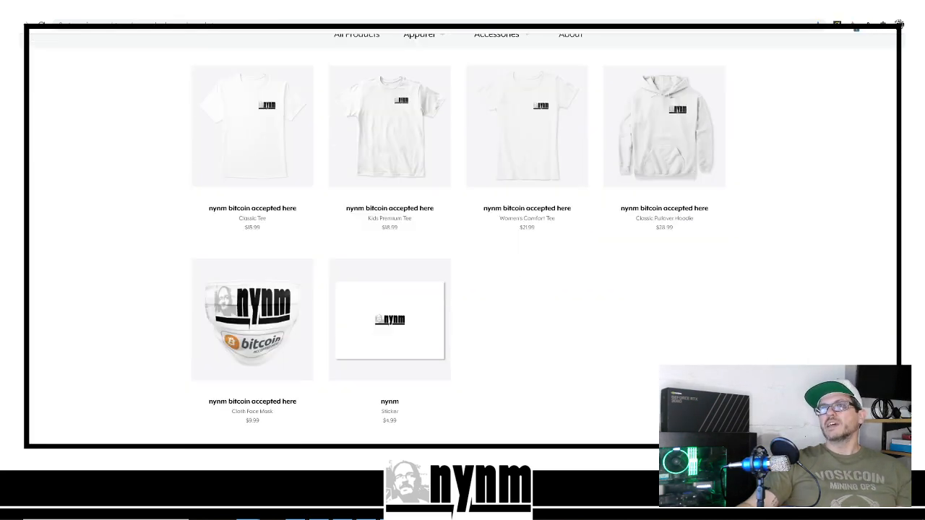